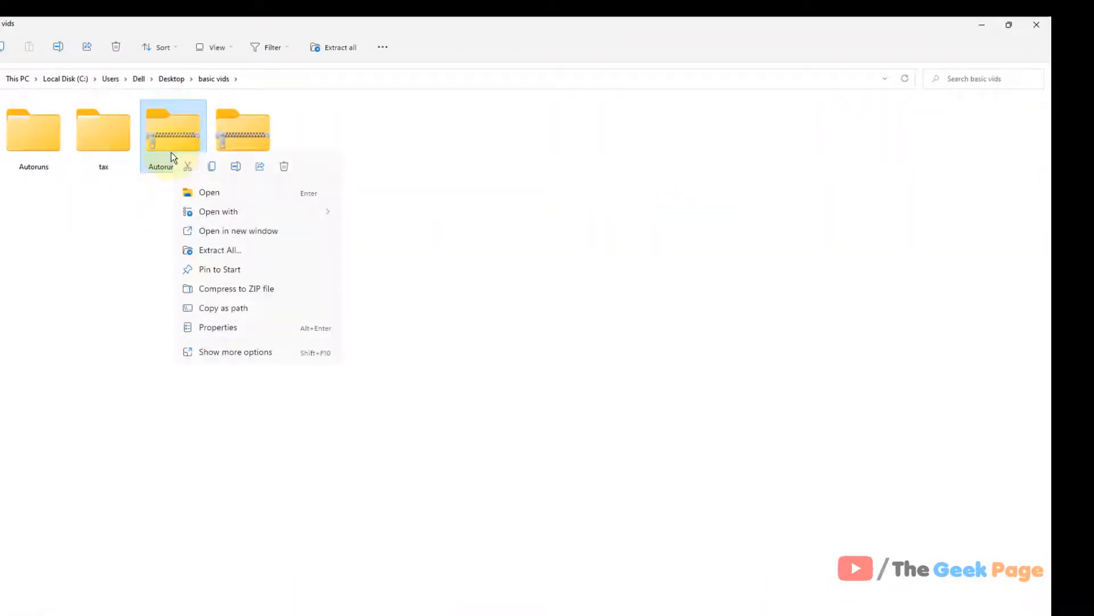
mouse_move(239, 250)
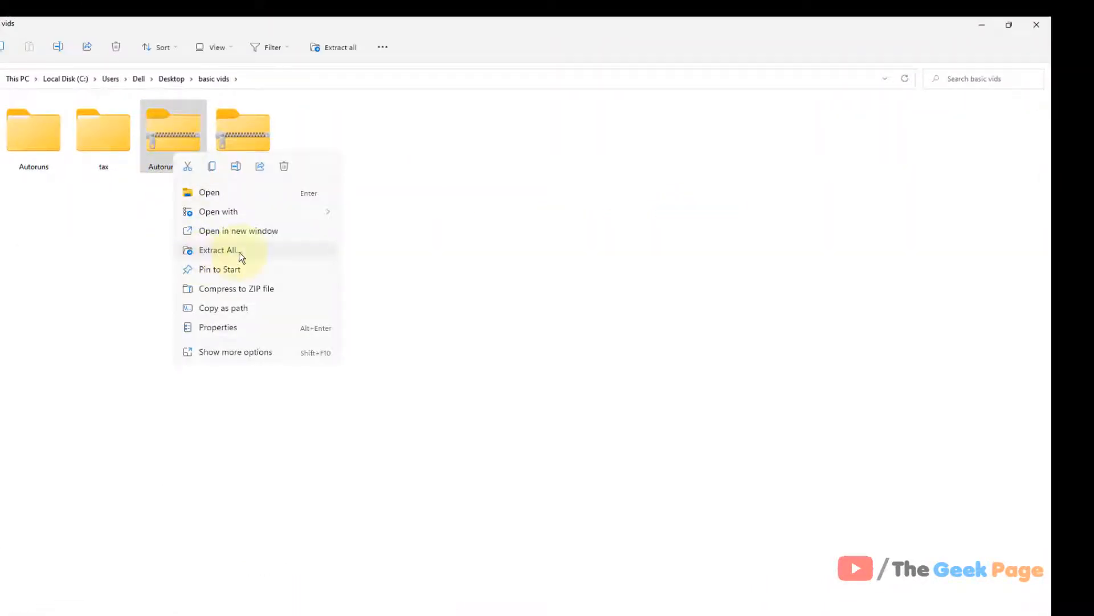
Extract Autoruns (1).zip into the suggested Autoruns (1) folder inside basic vids.
left_click(218, 250)
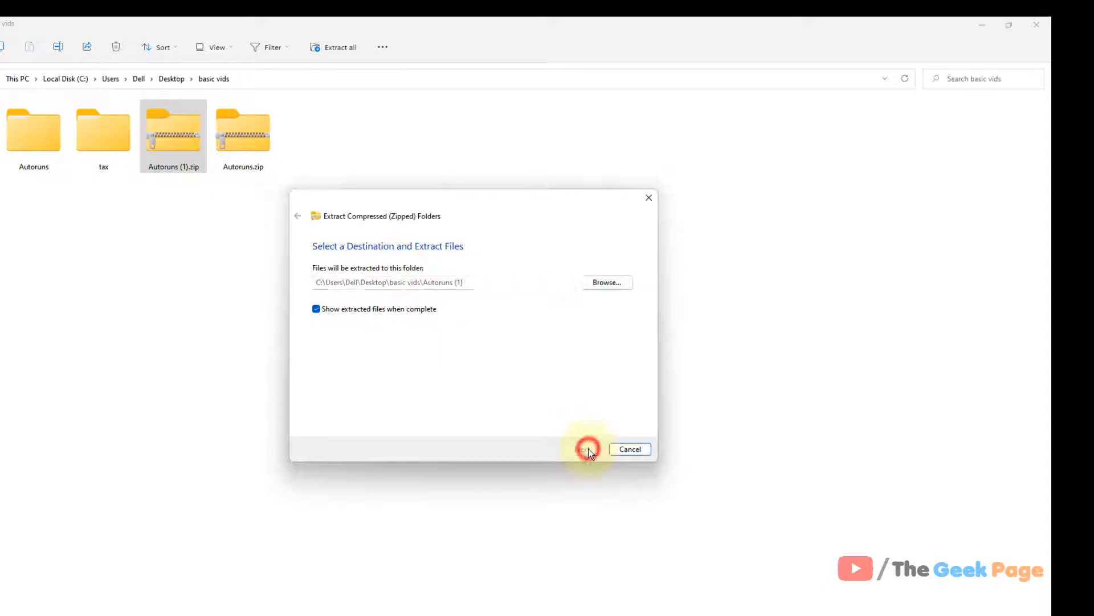
left_click(588, 449)
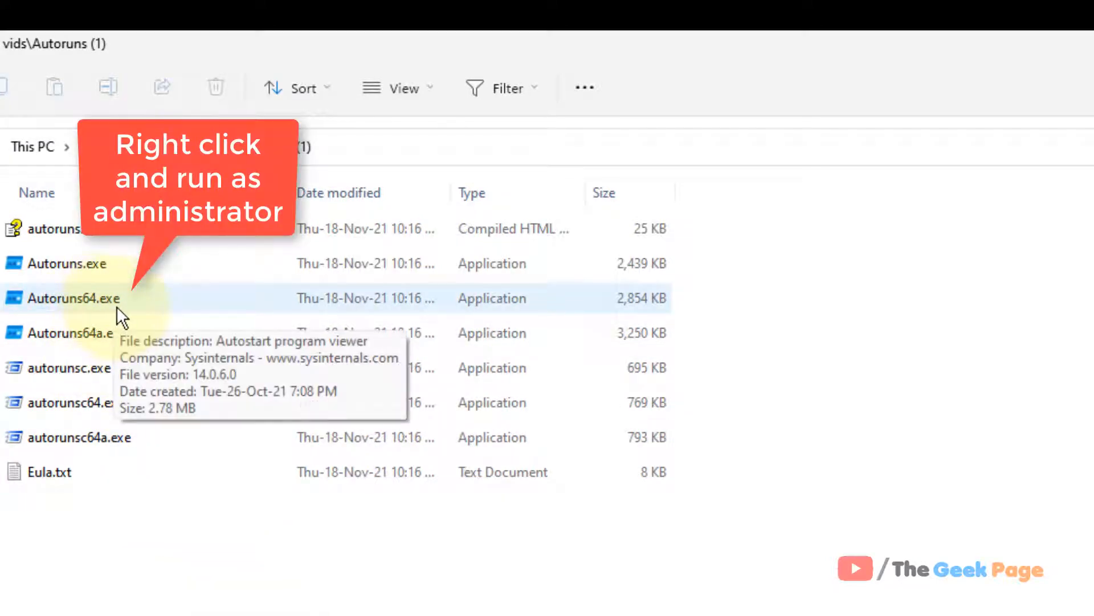
mouse_move(116, 310)
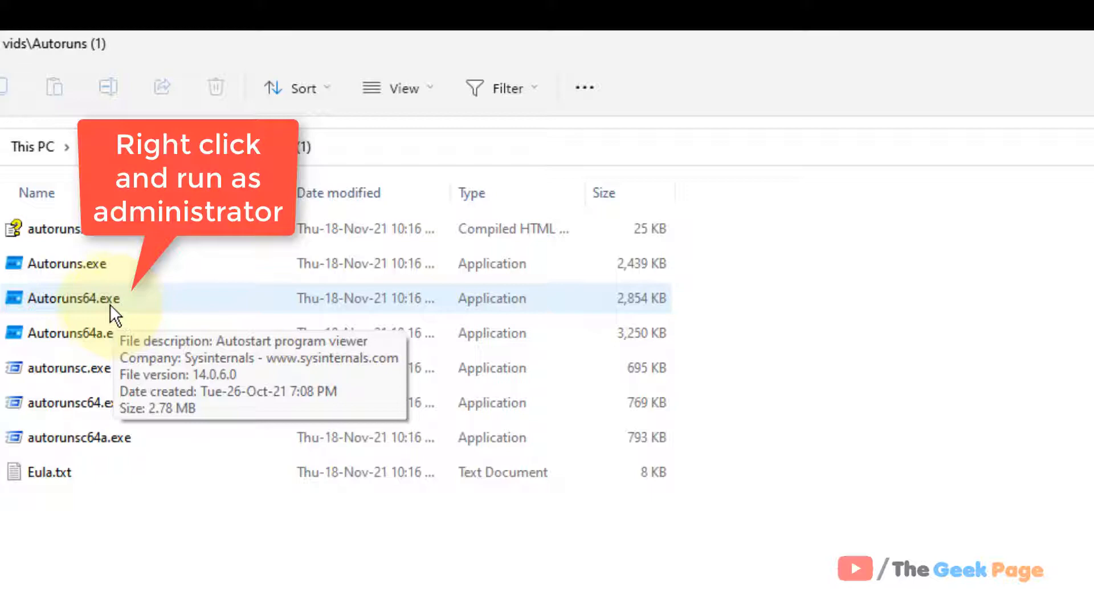
Launch Autoruns64.exe and allow it to run past the security warning.
double_click(75, 297)
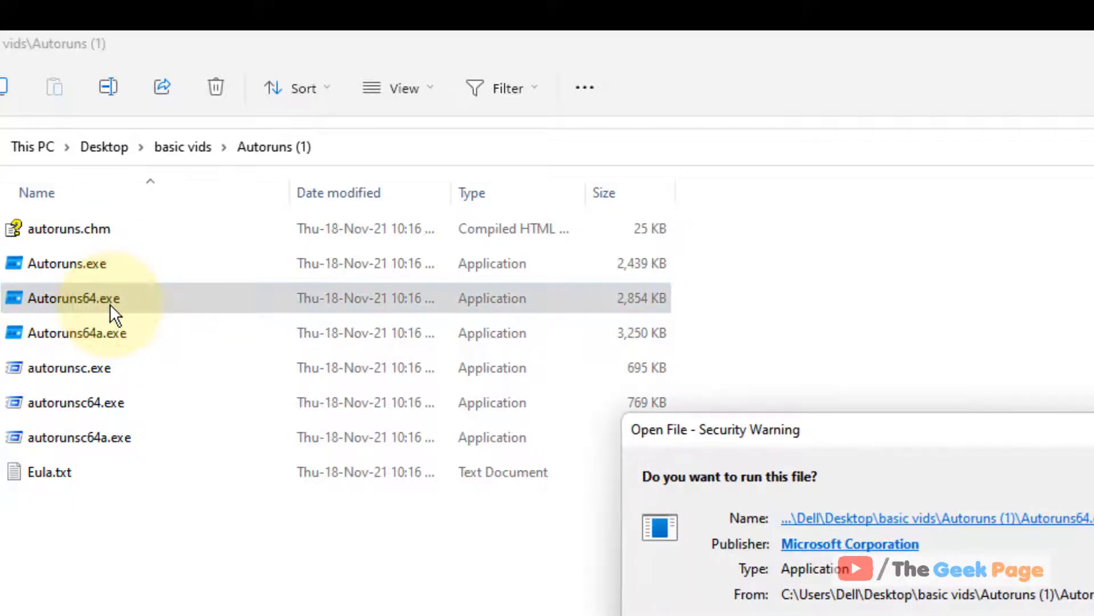
left_click(74, 298)
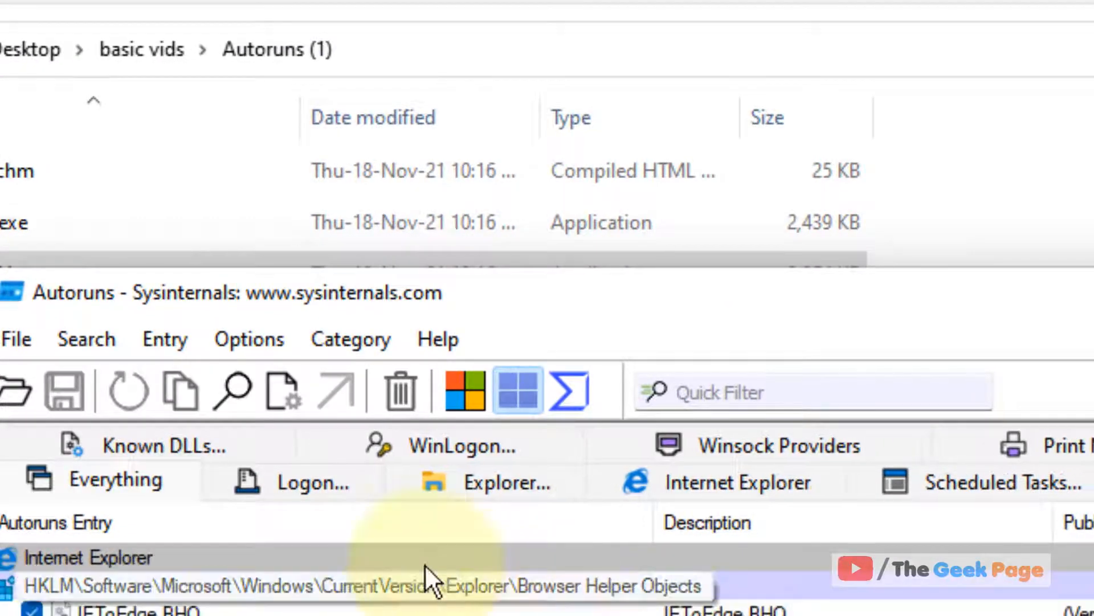
Switch Autoruns to the Logon entries, listing items like Microsoft Teams and Discord.
left_click(305, 480)
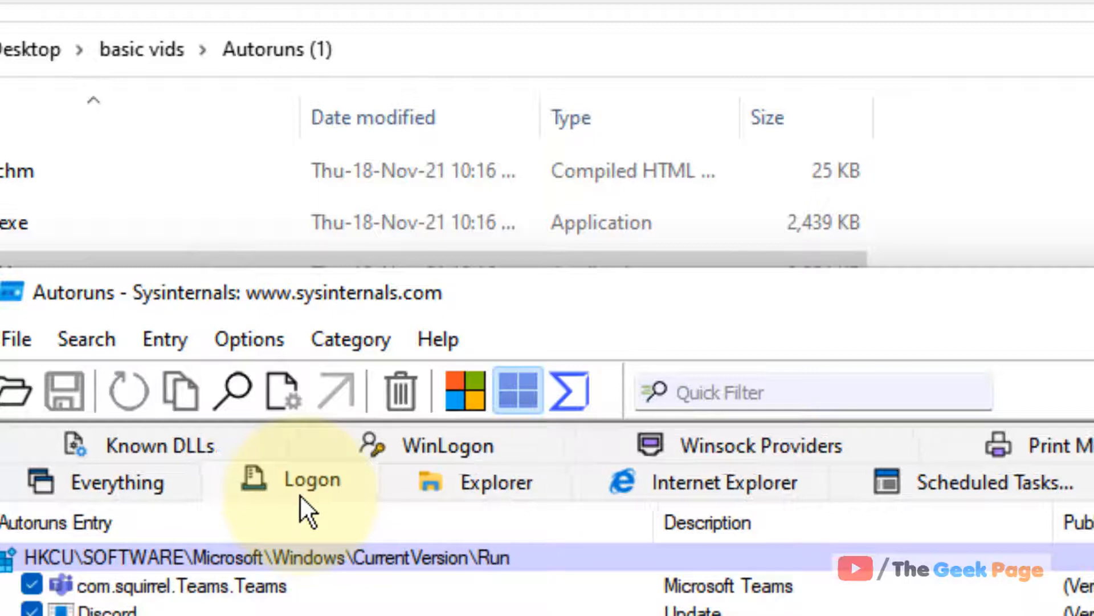
left_click(310, 480)
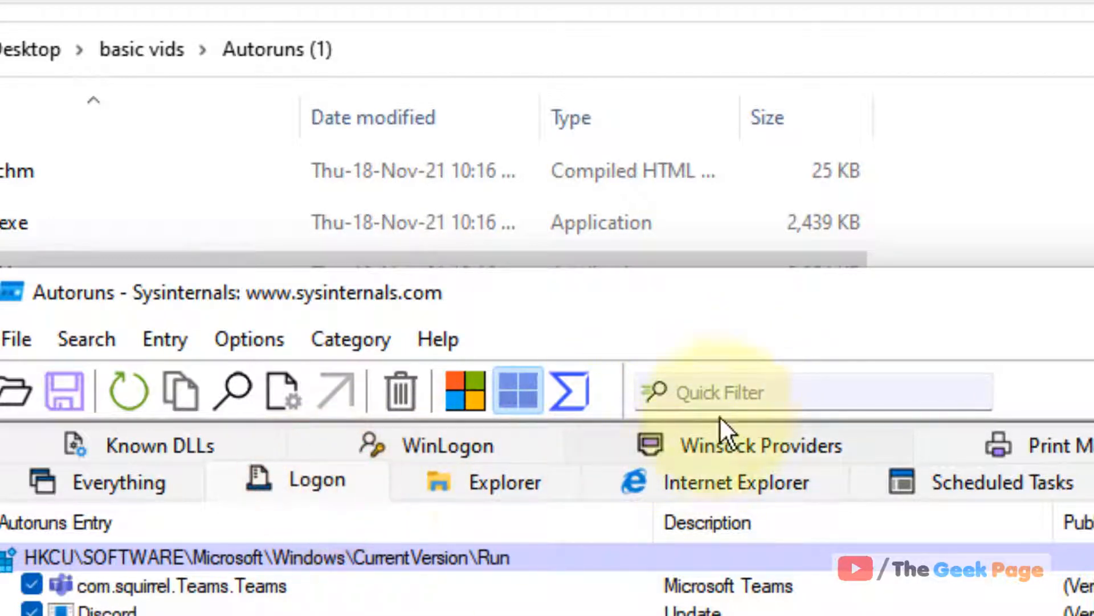
type("winscomrsrv.dll")
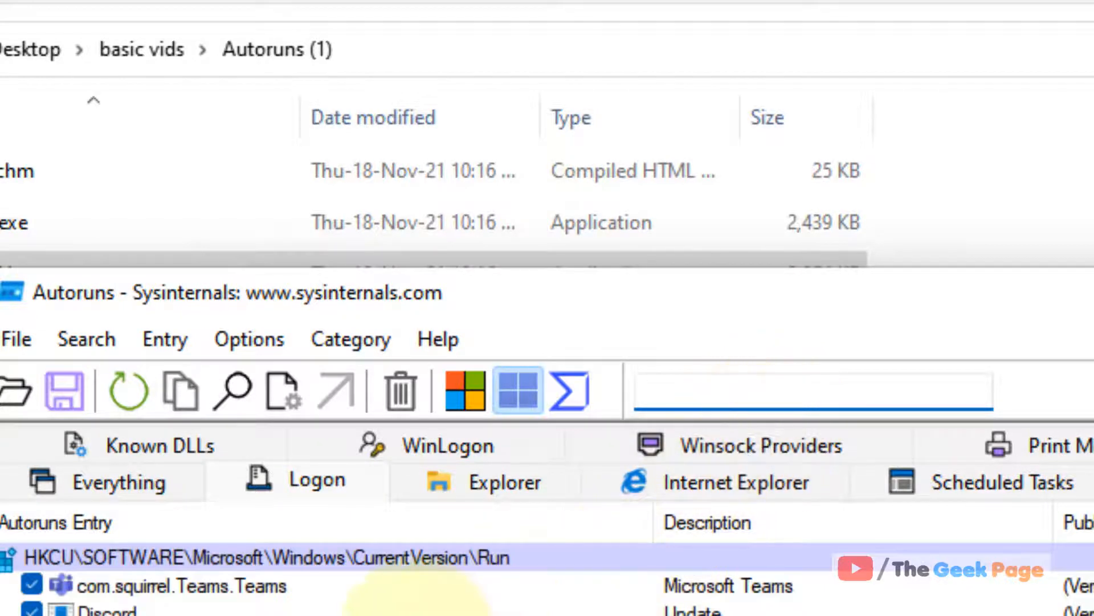
left_click(810, 390)
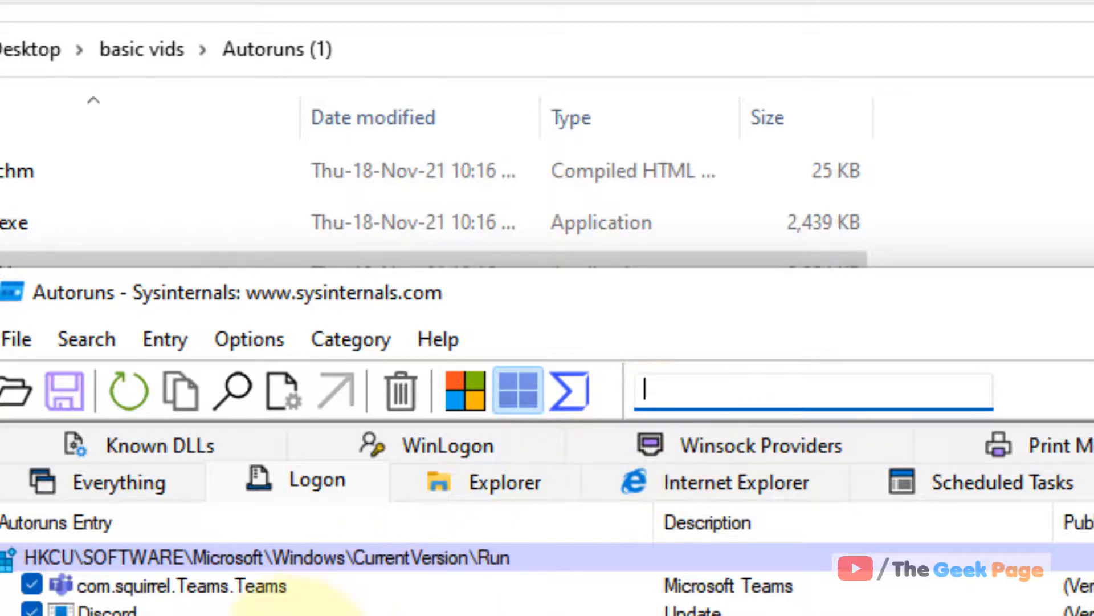
right_click(544, 267)
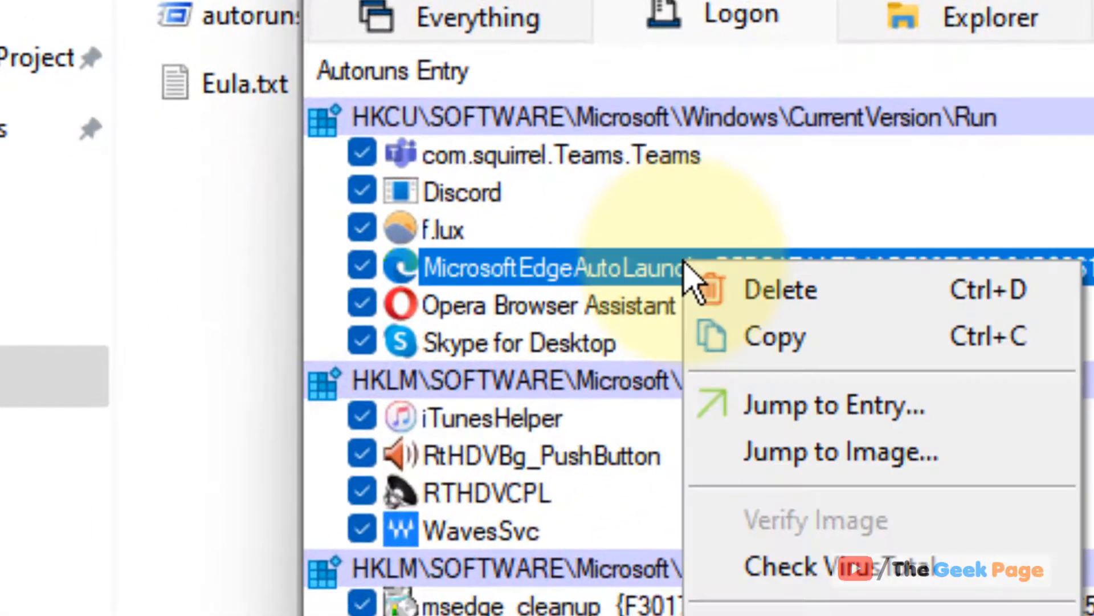
mouse_move(780, 290)
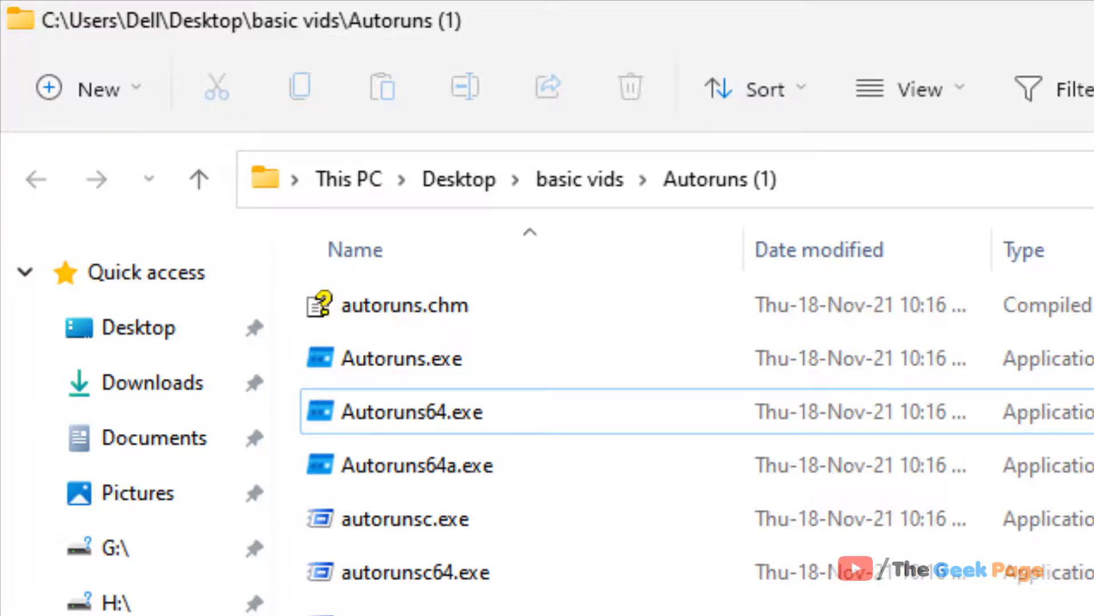
Relaunch Autoruns64.exe from the extracted Autoruns (1) folder.
double_click(412, 411)
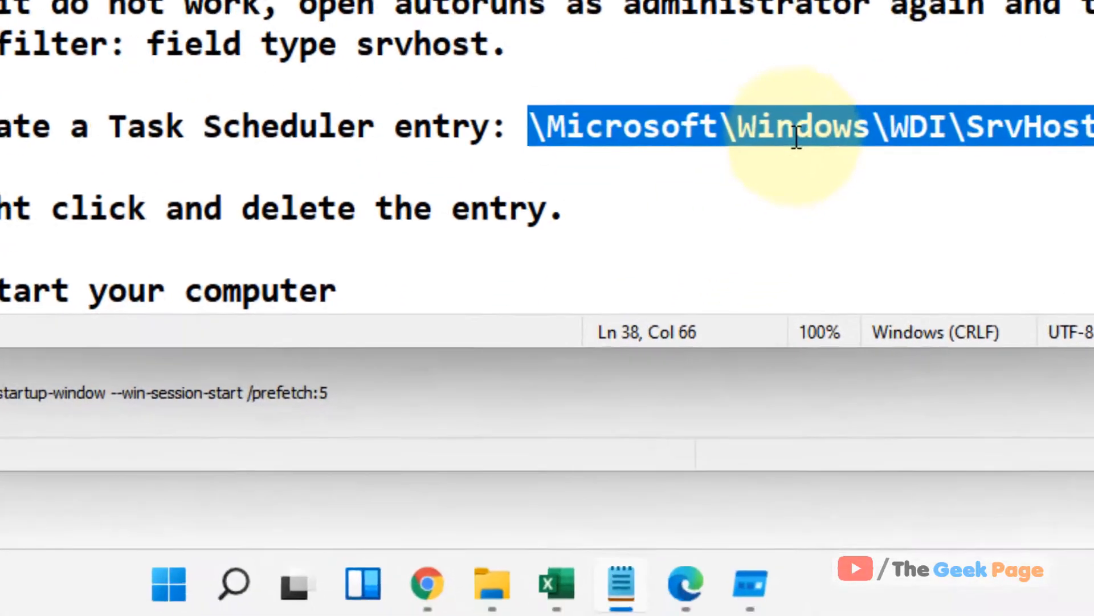
scroll("down", 3)
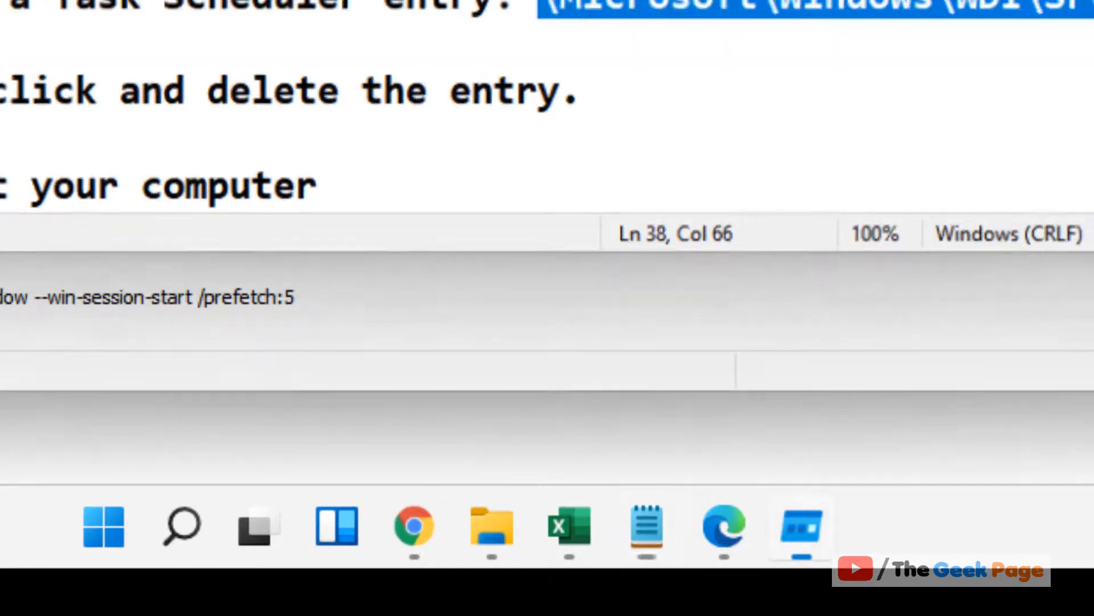